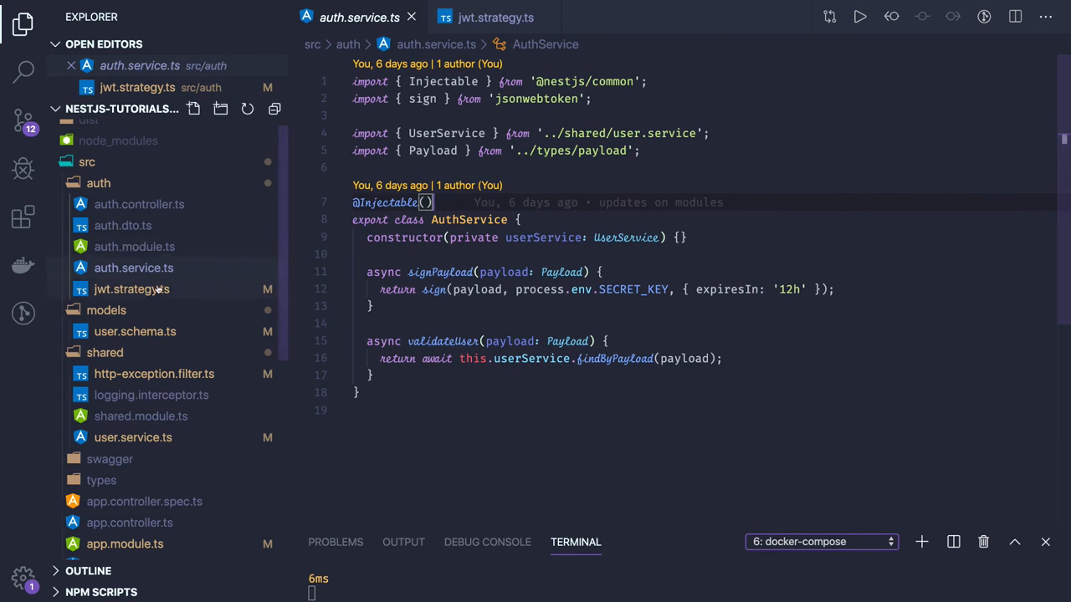
- Open jwt.strategy.ts from src/auth to view the JwtStrategy constructor and validate method
click(495, 17)
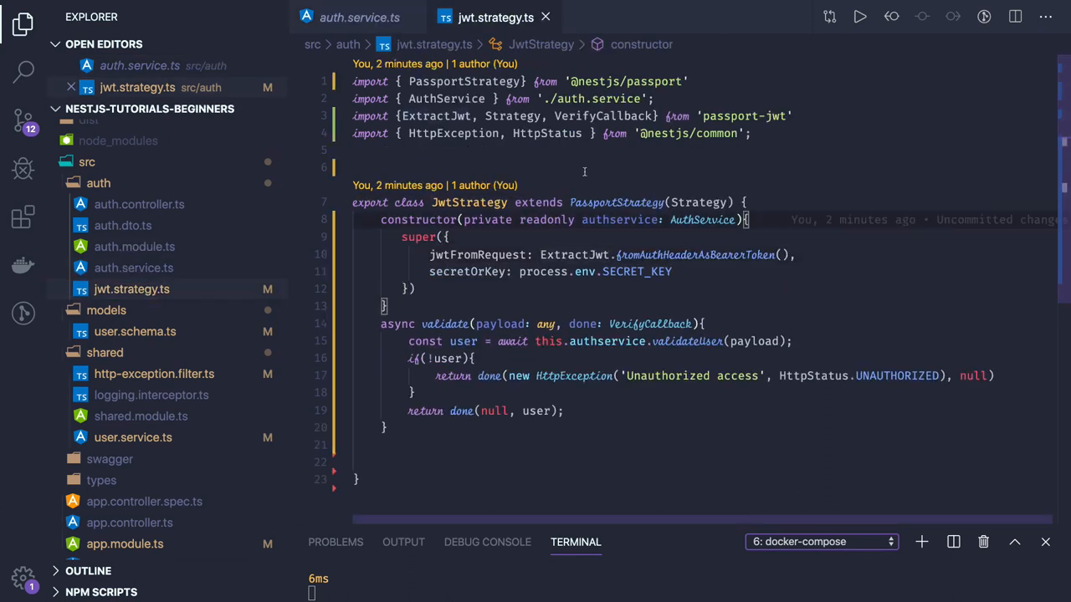
click(435, 115)
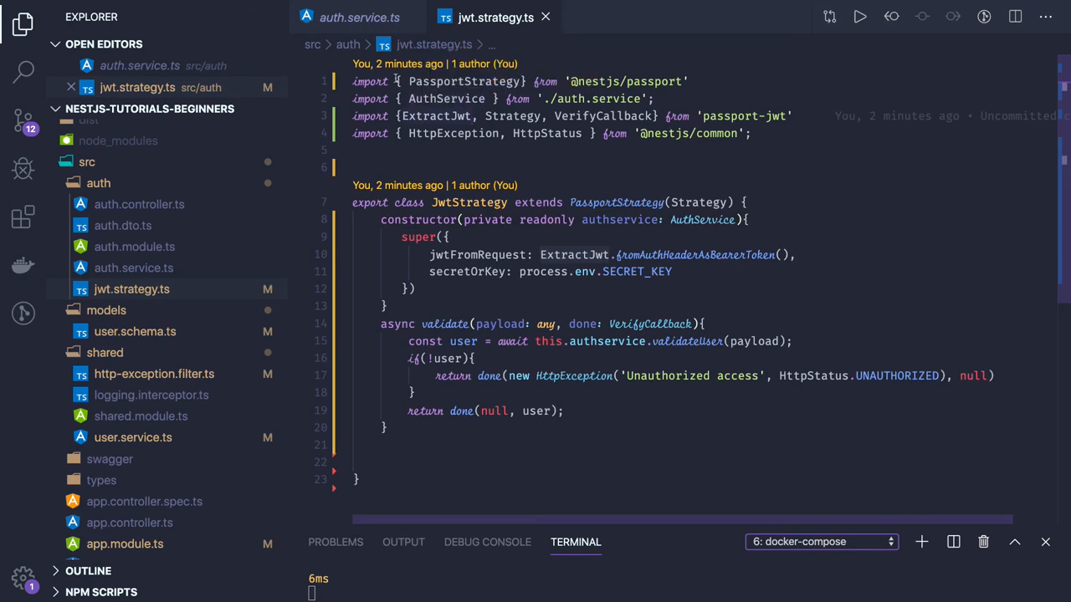
click(469, 202)
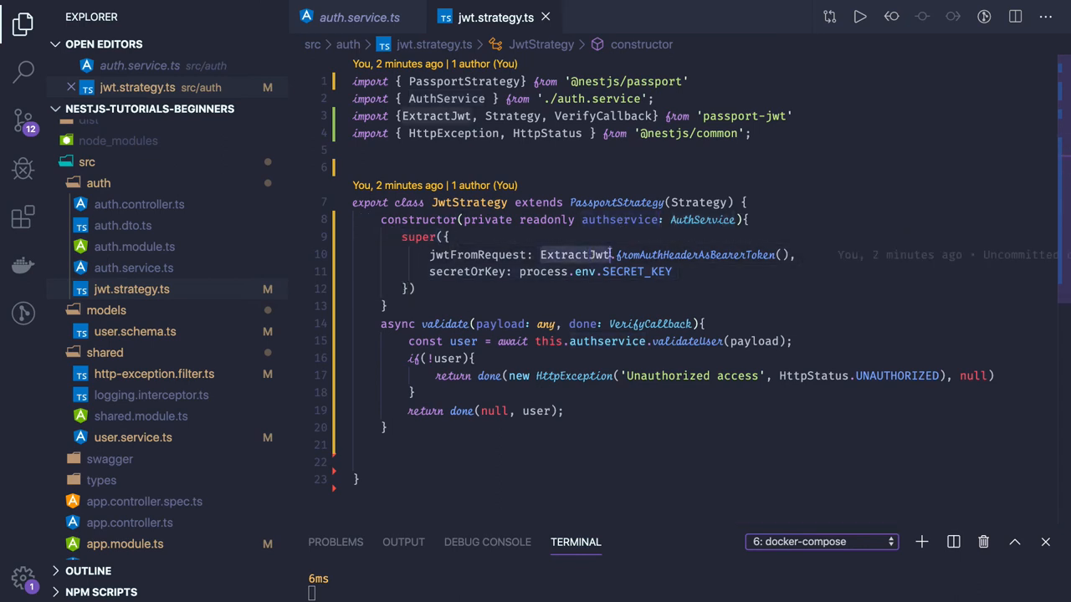
mouse_move(695, 255)
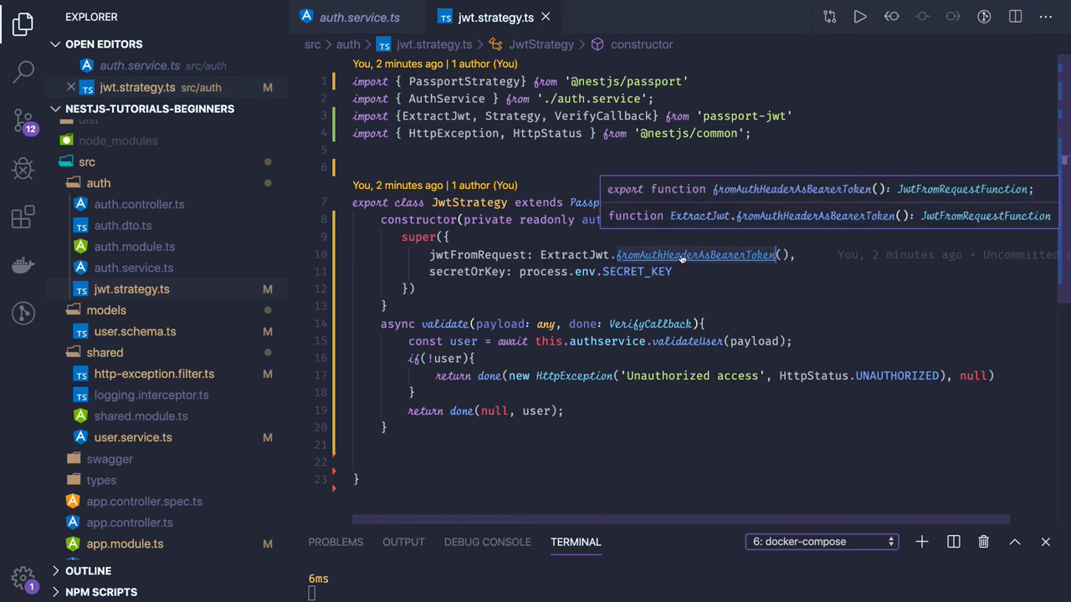
mouse_move(694, 255)
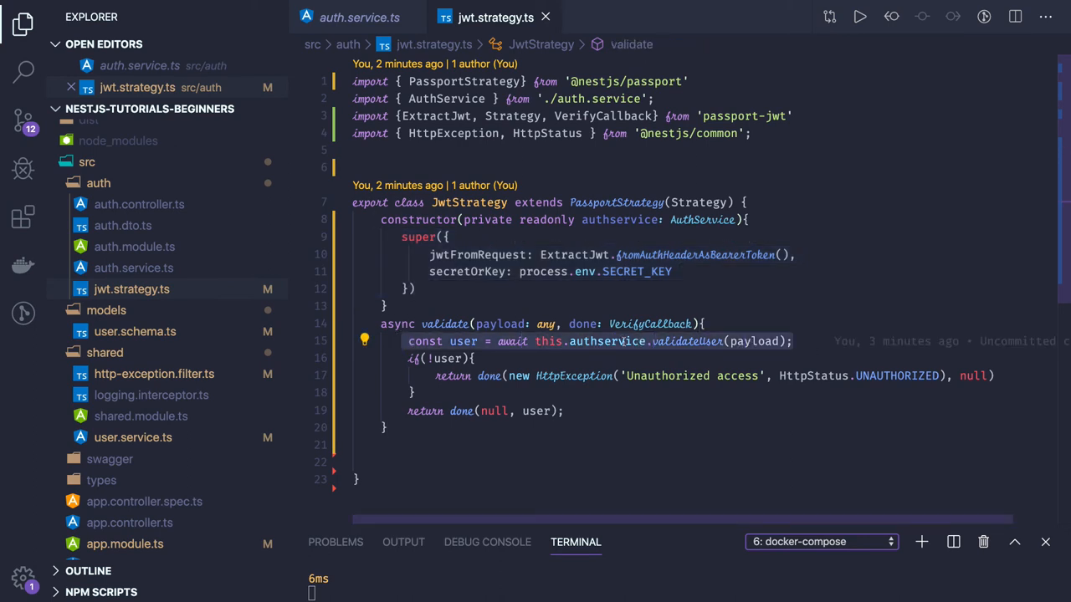
mouse_move(688, 341)
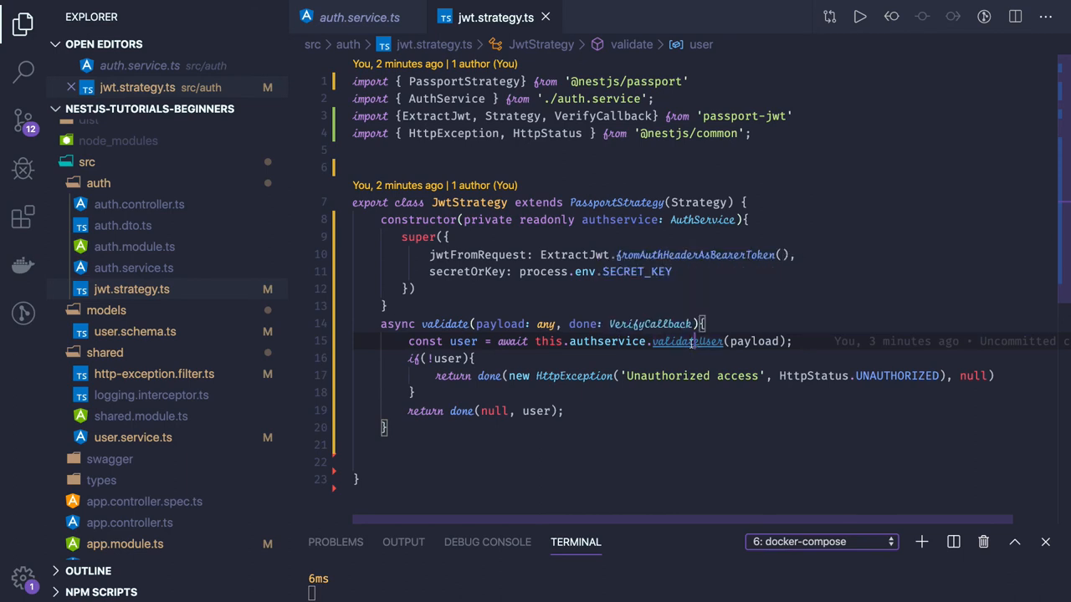
- Trace validateUser in auth.service.ts to findByPayload in user.service.ts, then return to jwt.strategy.ts
click(358, 16)
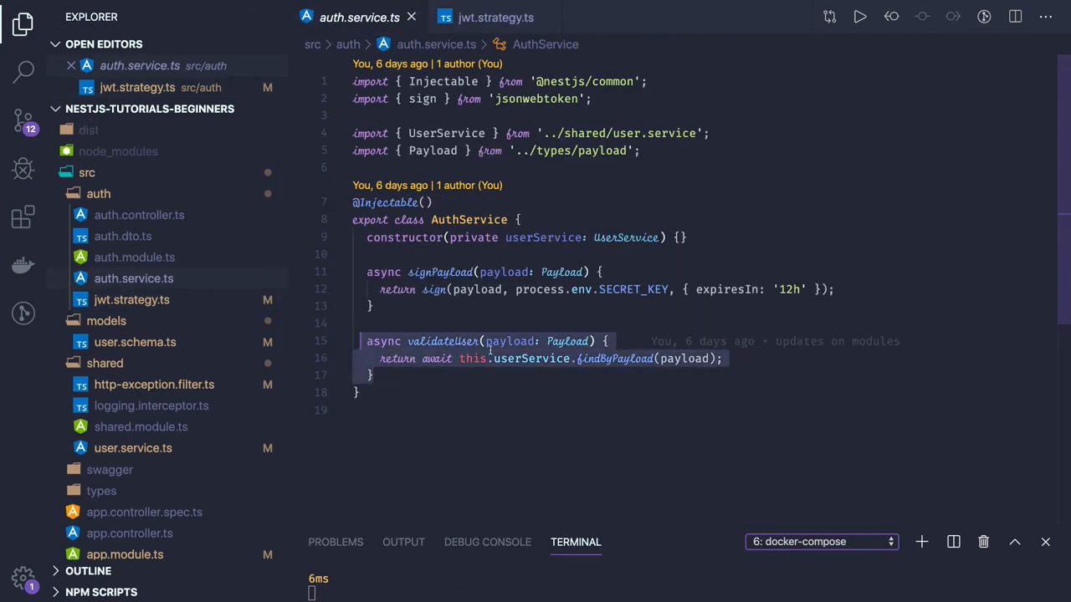
mouse_move(615, 358)
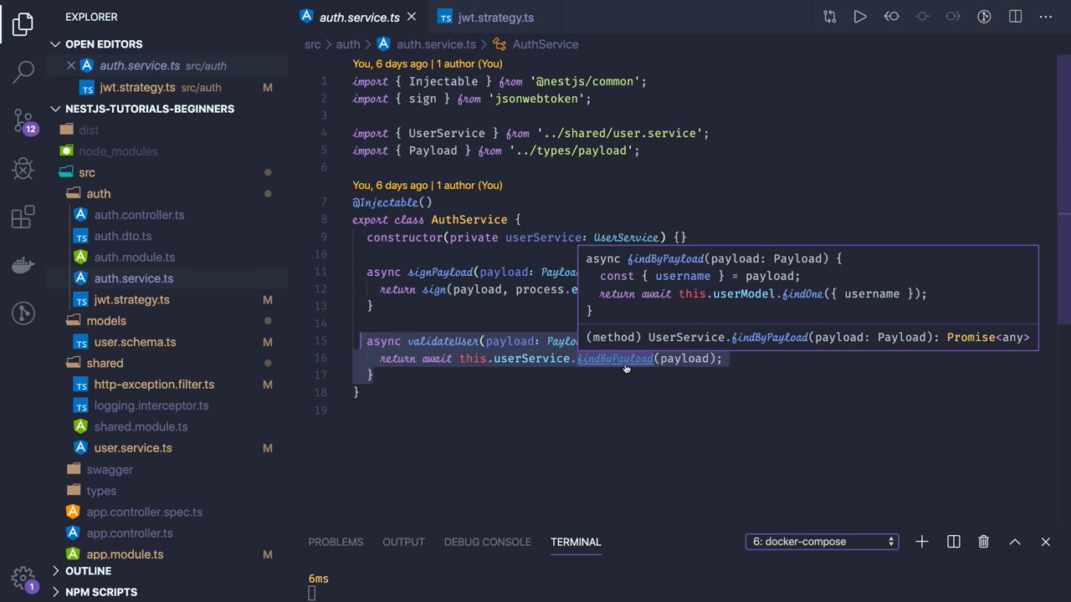
click(614, 358)
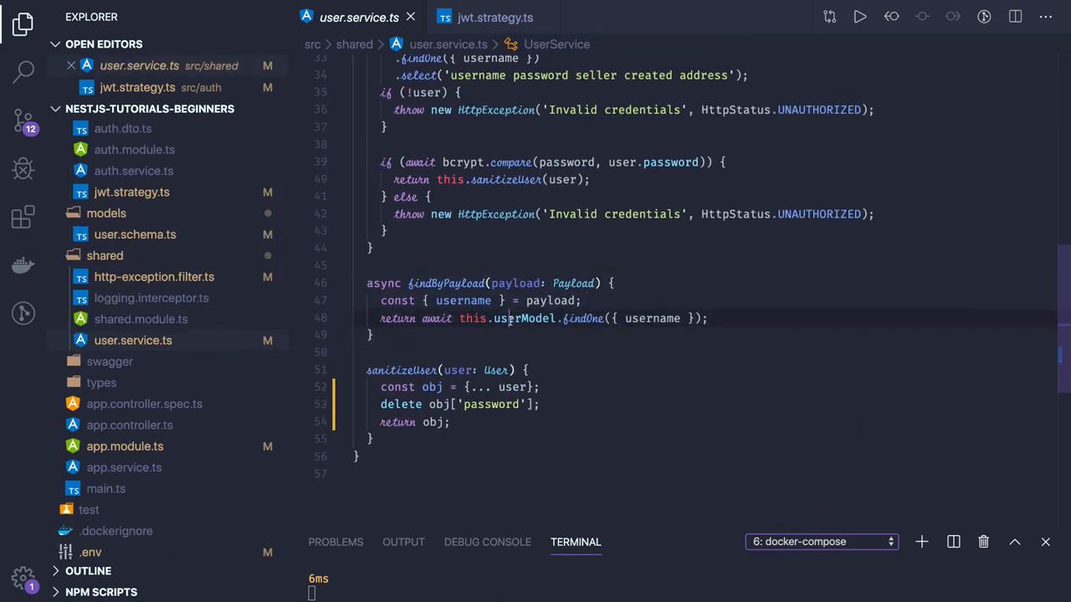
click(584, 318)
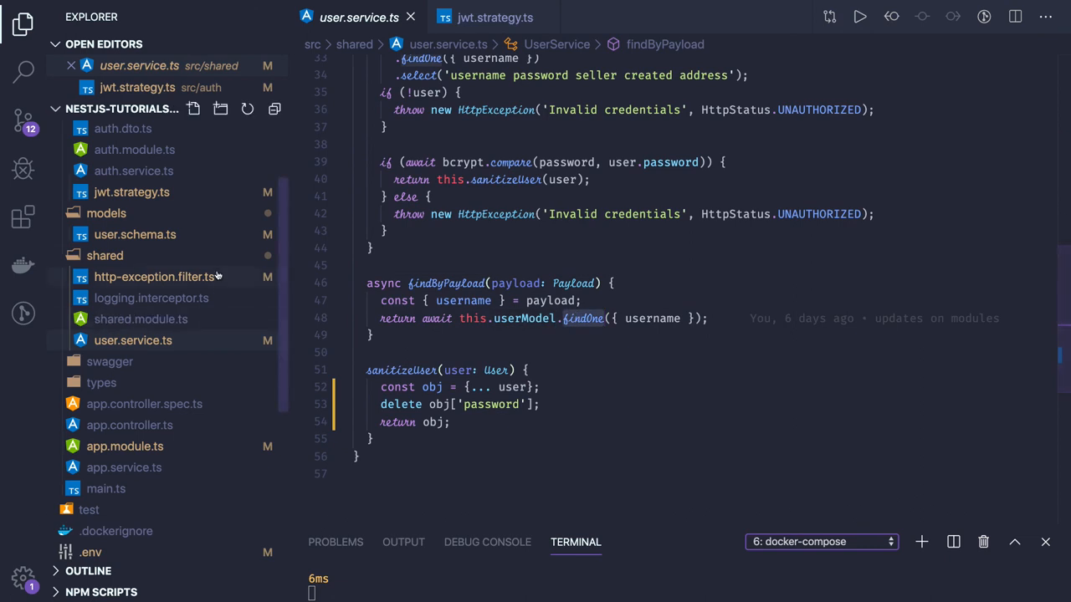
click(494, 17)
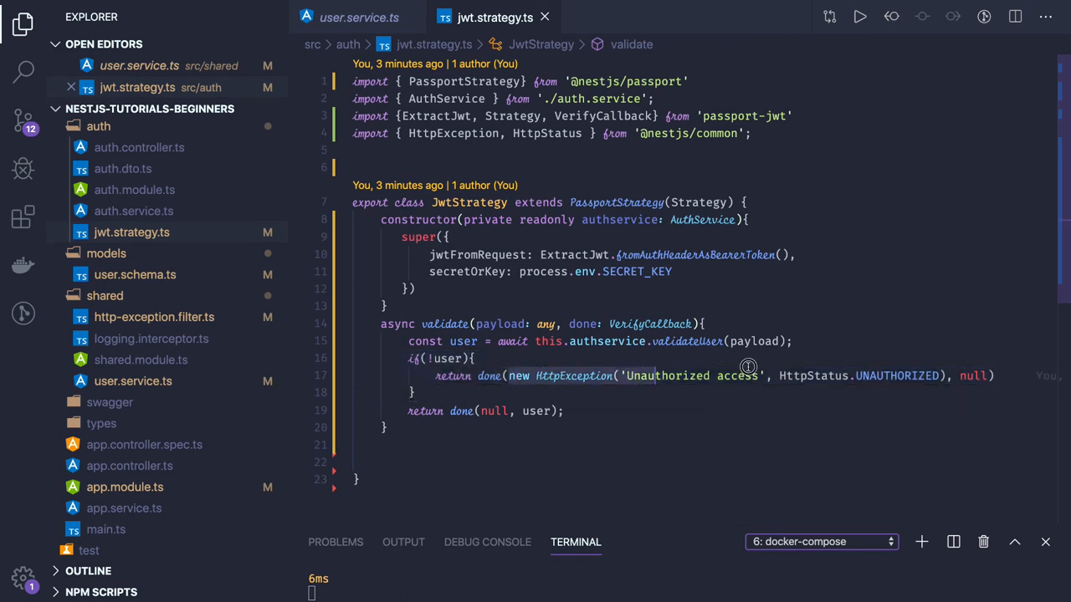
- Highlight the HttpException line that rejects a missing user in validate
drag(749, 375, 926, 375)
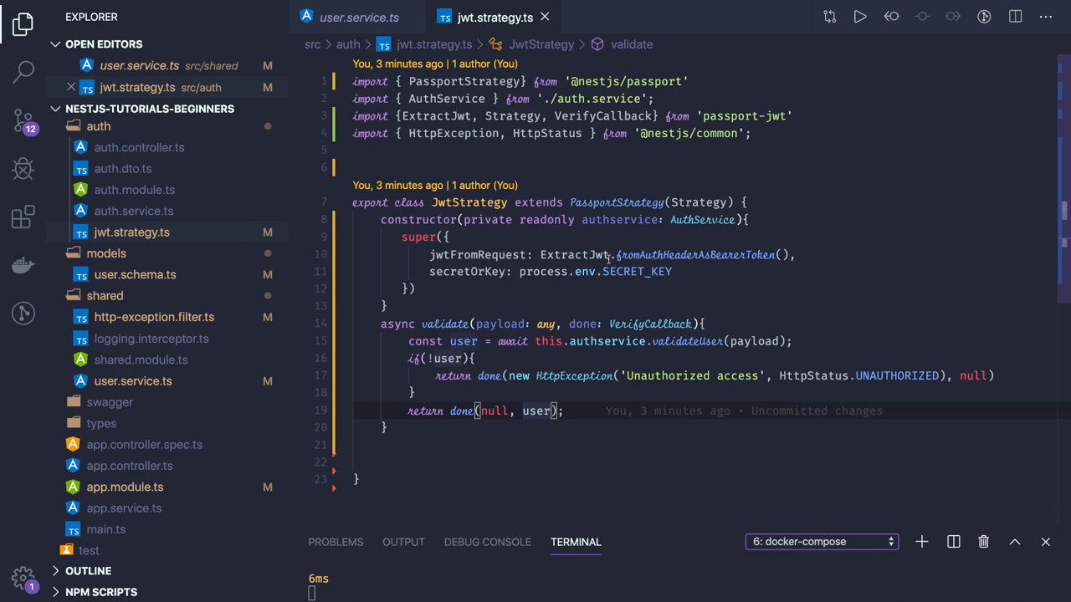
mouse_move(487, 157)
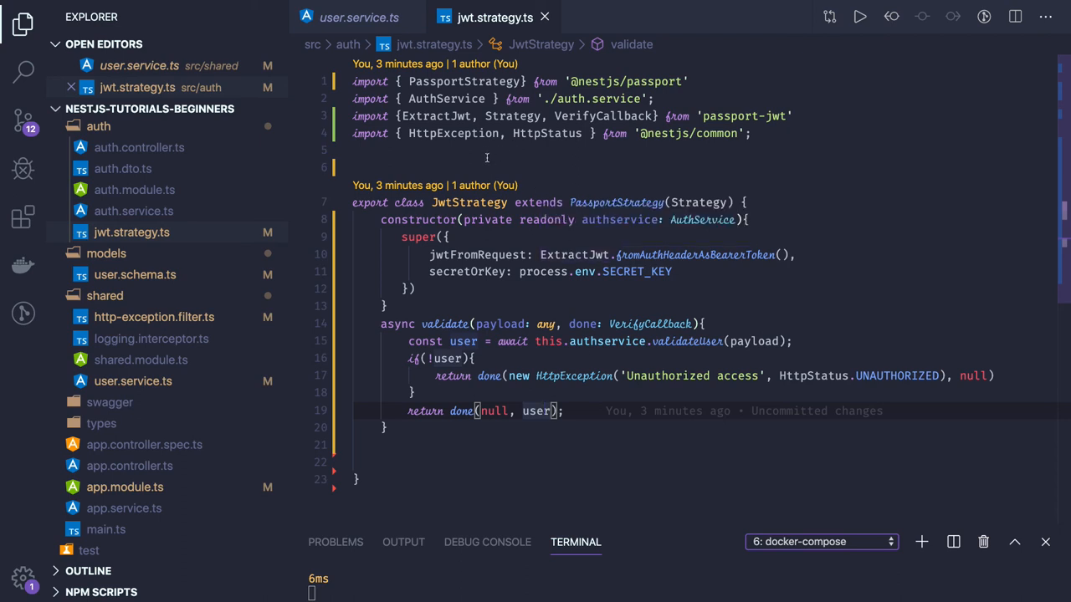